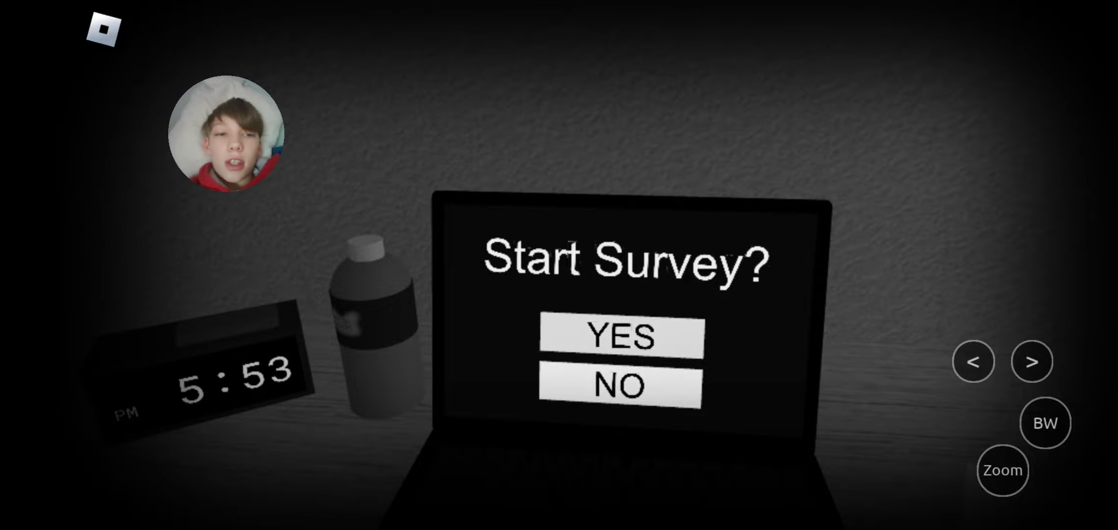
# Answer YES to 'Start Survey?' and respond to 'Are you having a nice day?'
pyautogui.click(617, 386)
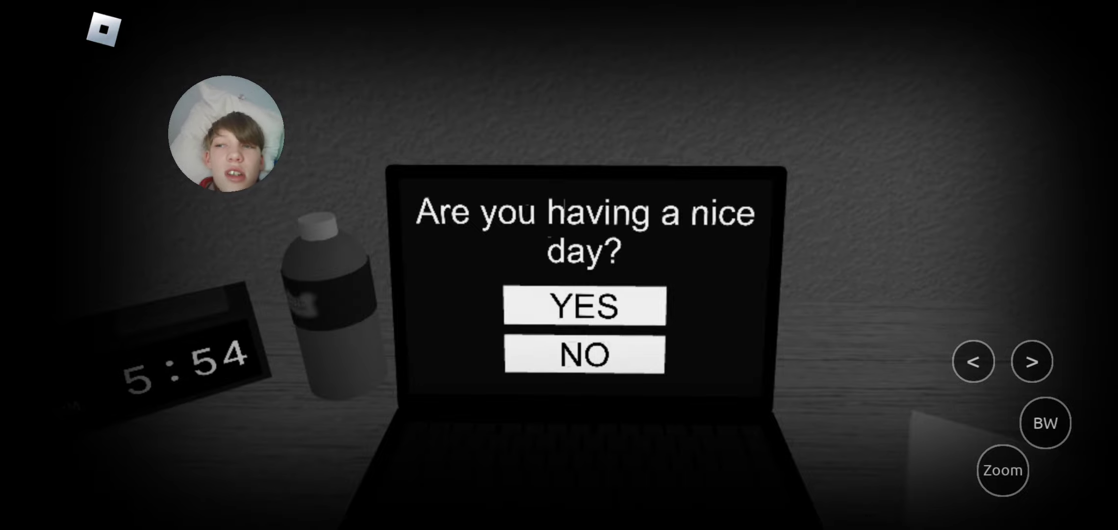
pyautogui.click(583, 306)
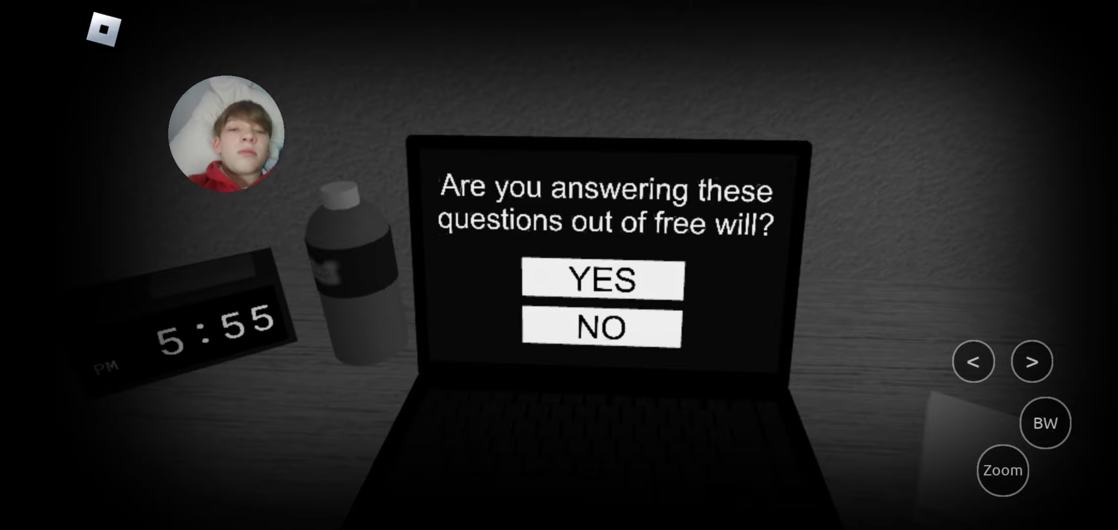
pyautogui.click(602, 278)
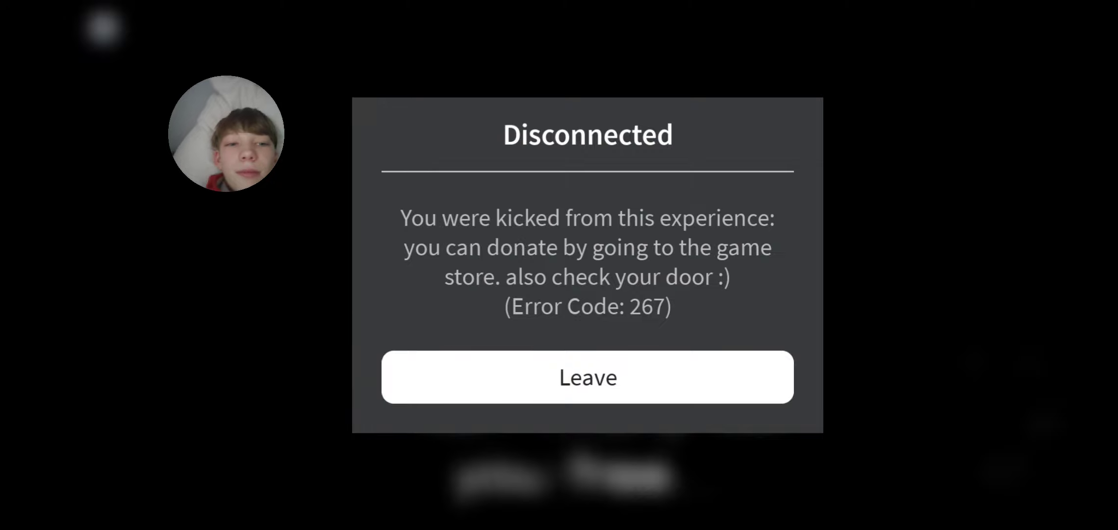
# Leave the kicked session from the Disconnected dialog
pyautogui.click(587, 376)
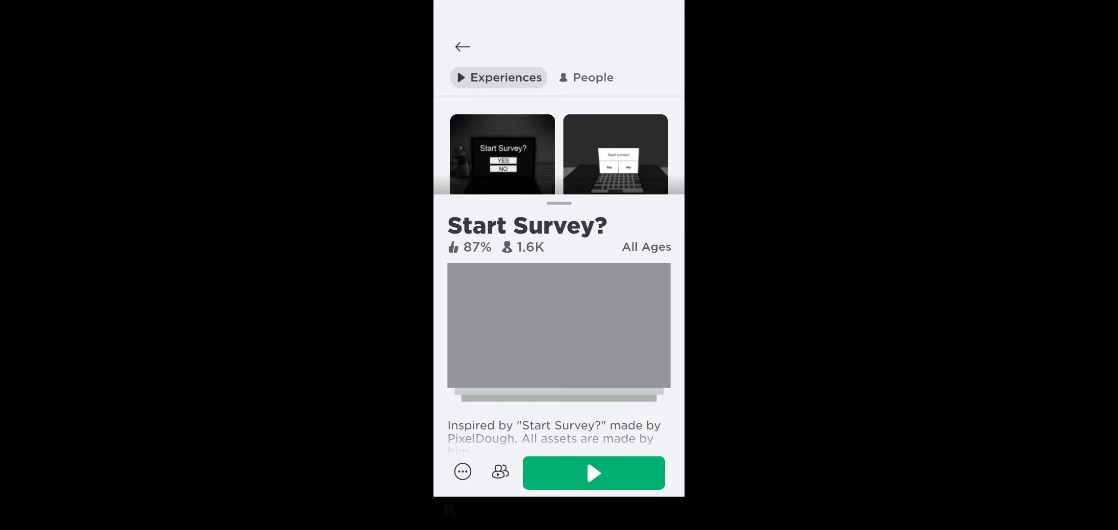